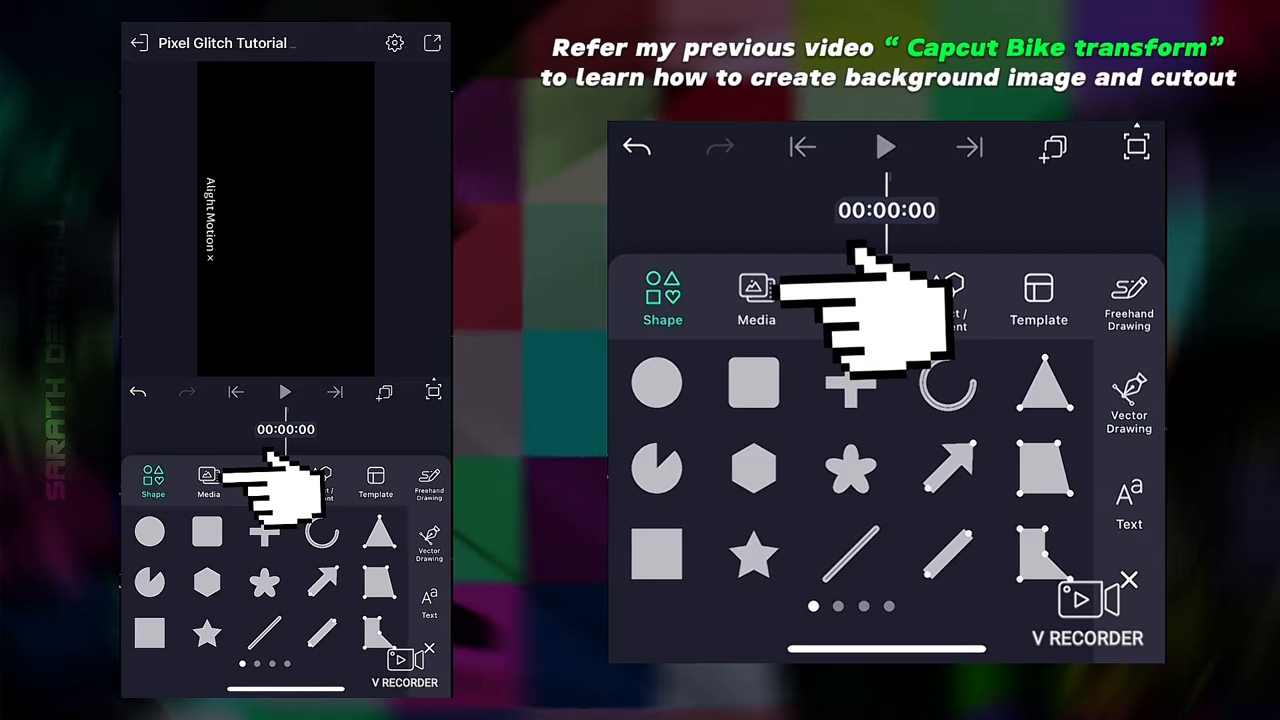
Import the background image and the bike cutout as media
left_click(756, 295)
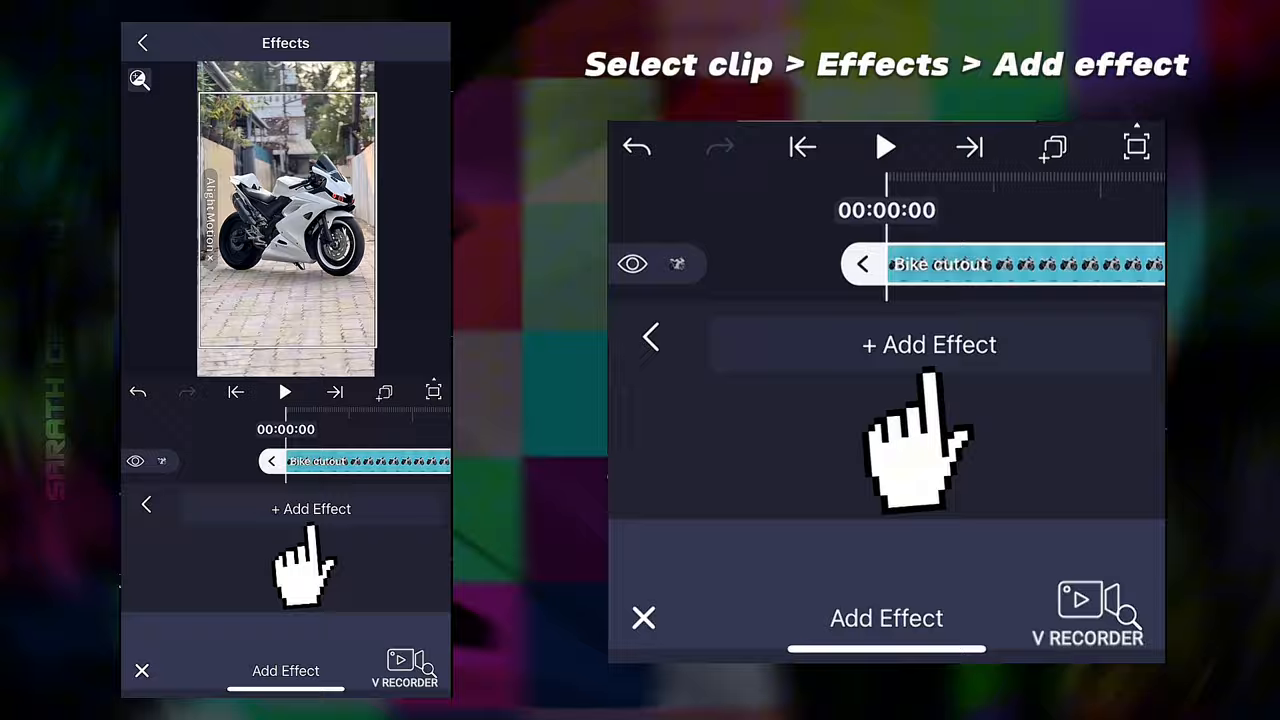
Add Block Noise to the bike cutout with size 5, stretch x 1.5, strength 1
left_click(929, 345)
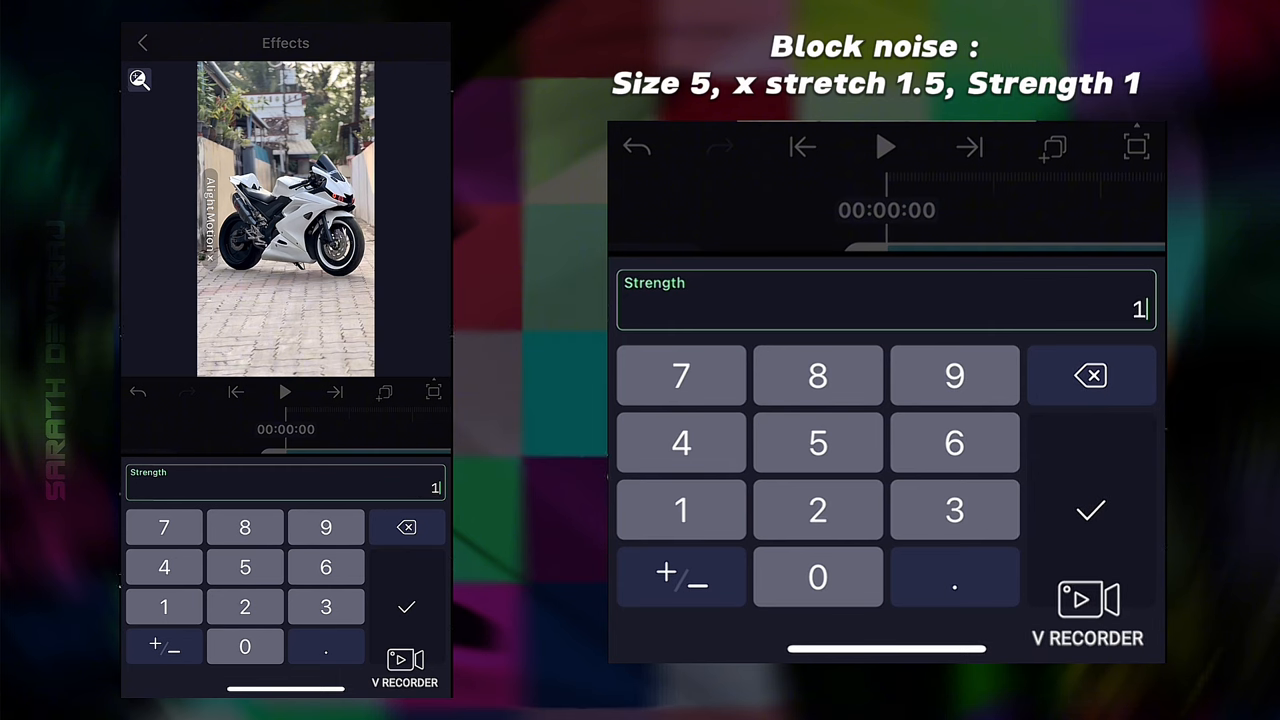
left_click(1091, 510)
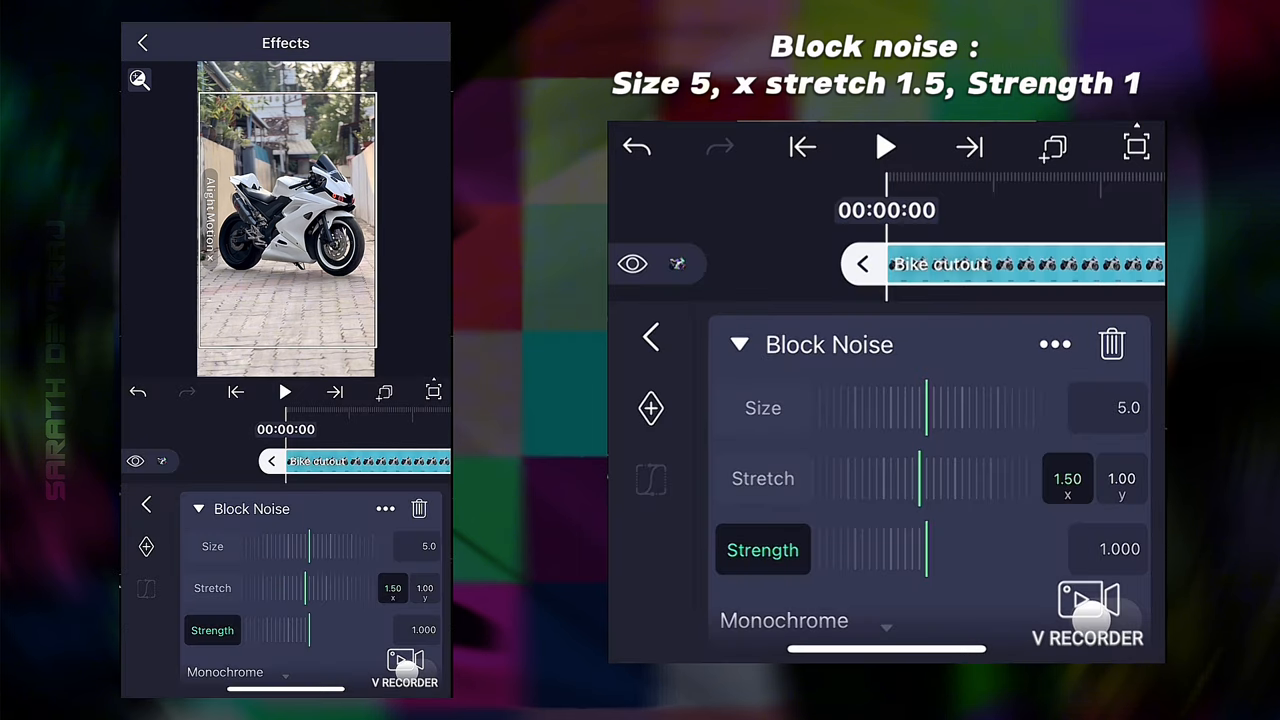
left_click(739, 344)
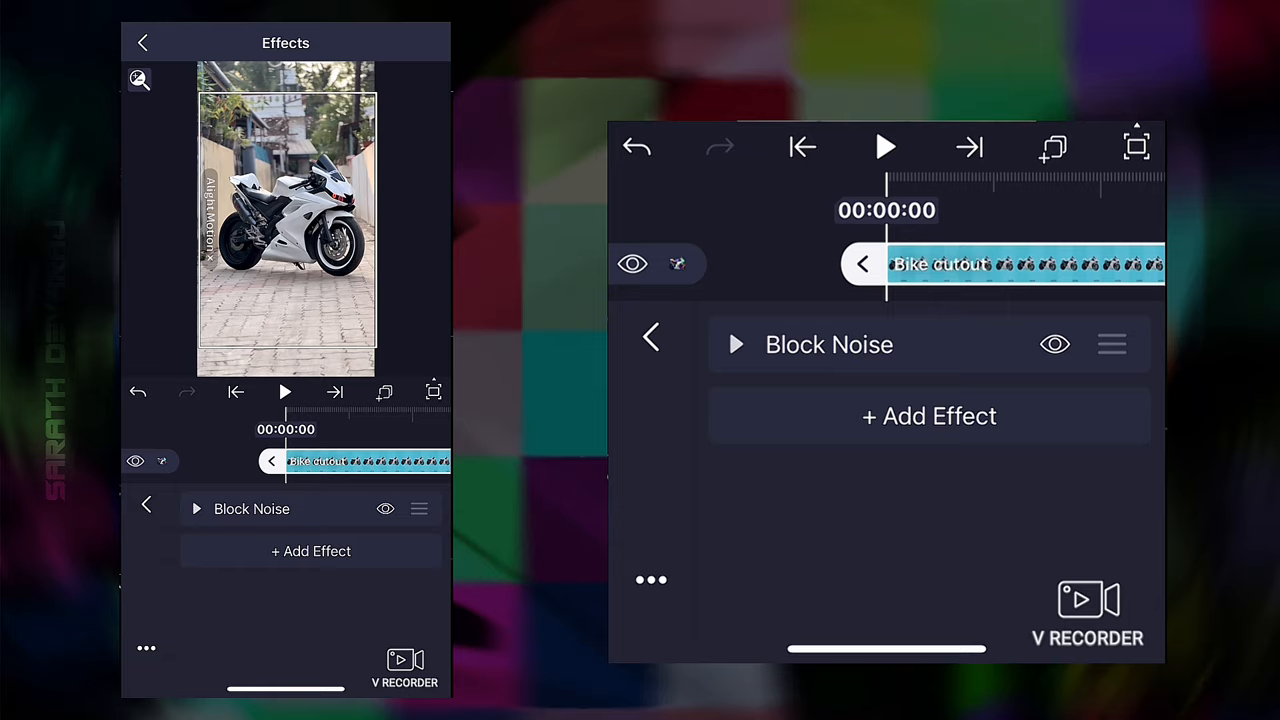
left_click(929, 416)
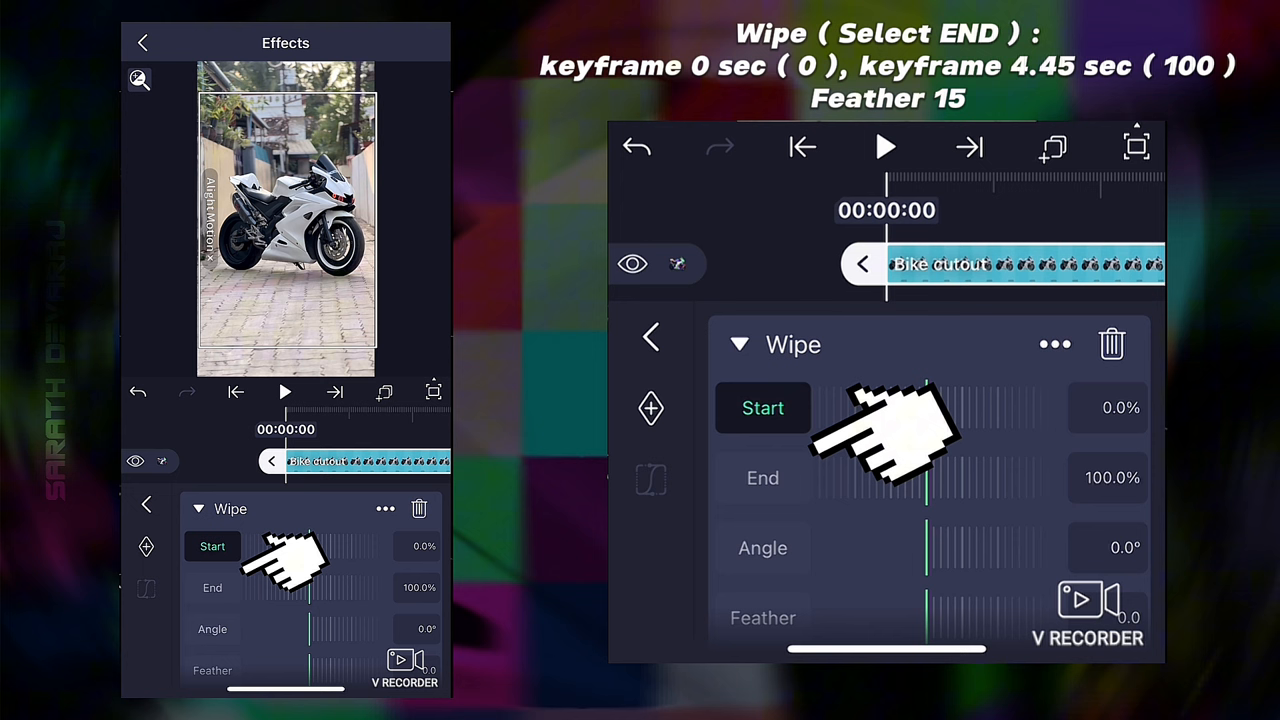
Keyframe the Wipe End from 0 at 0 s to 100 at 4.45 s
left_click(763, 477)
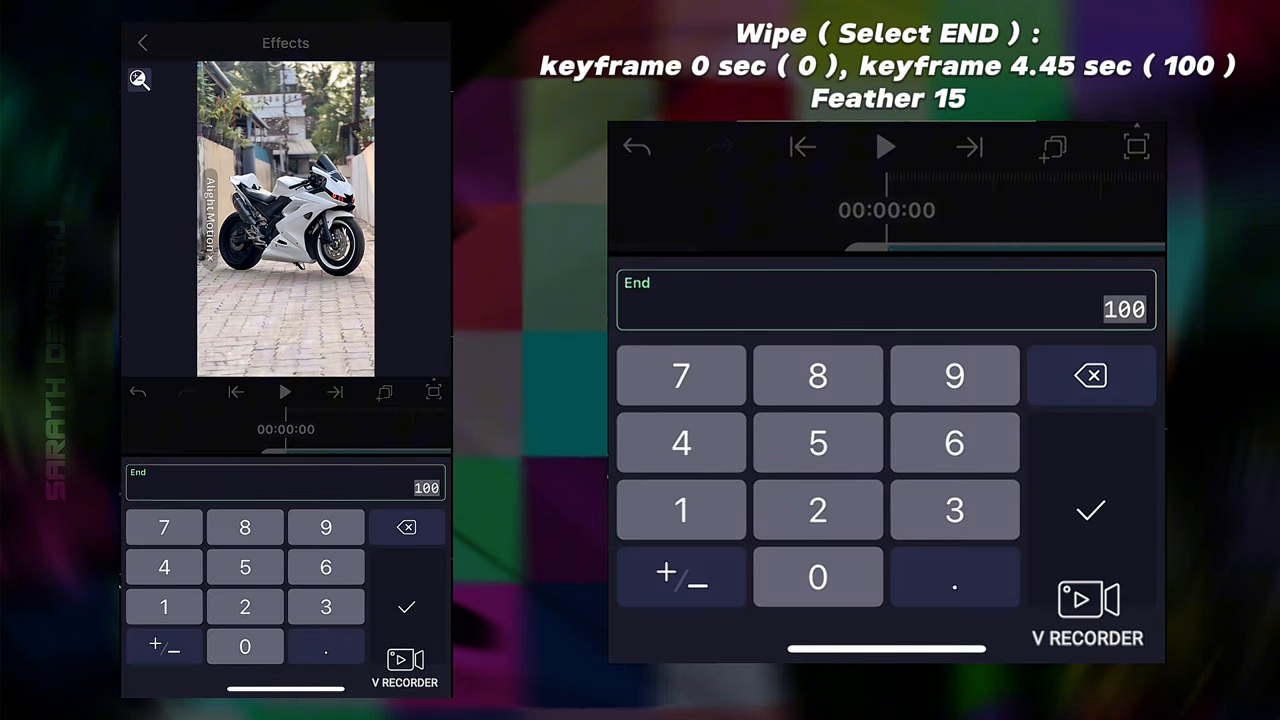
left_click(1090, 510)
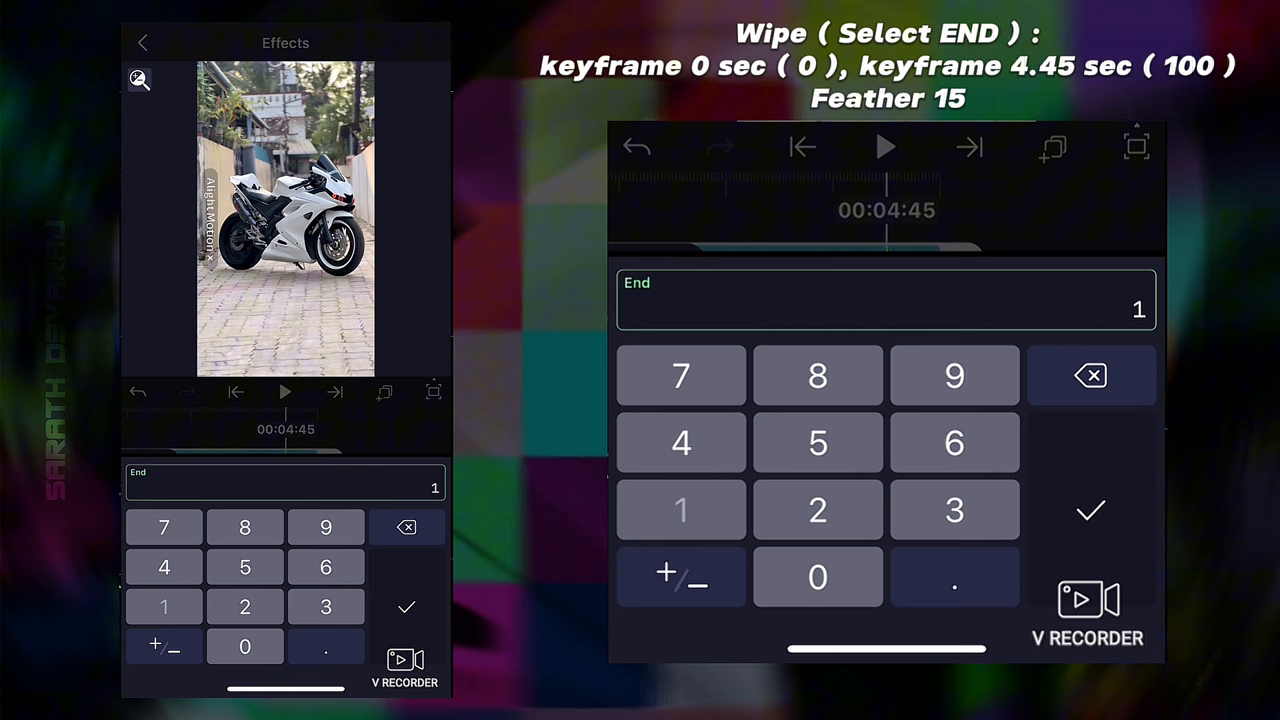
left_click(1090, 510)
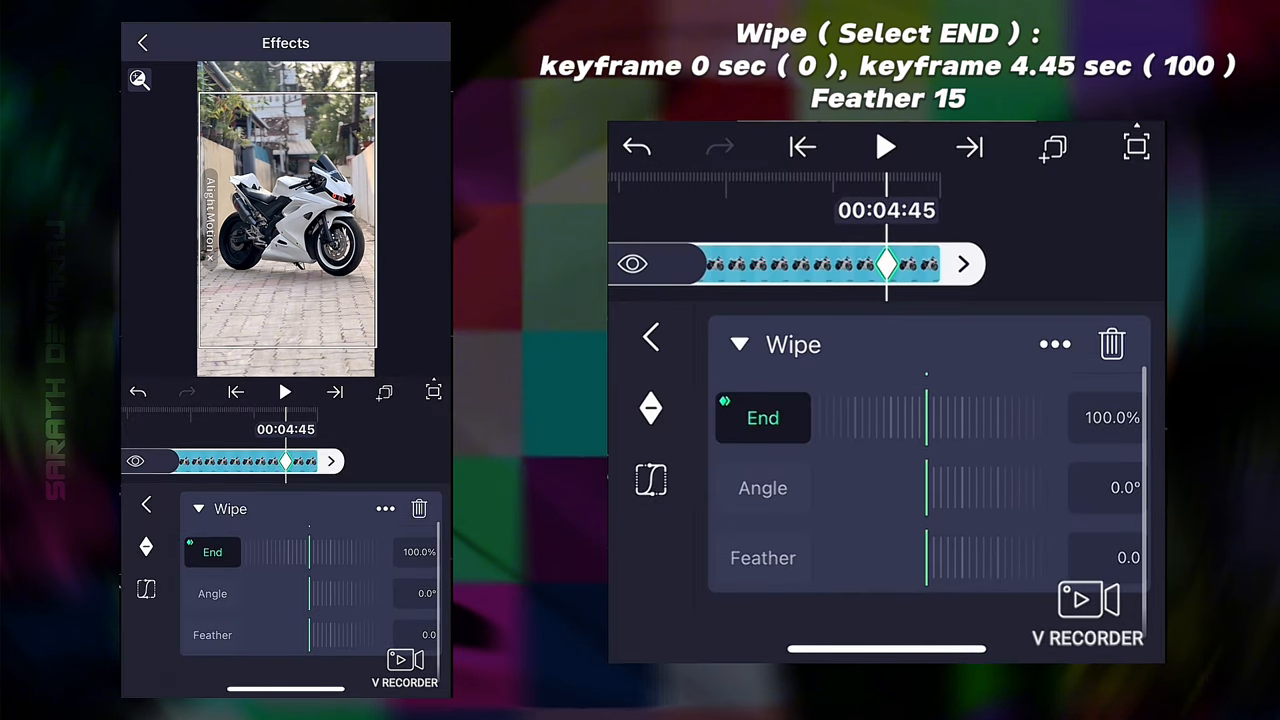
left_click(763, 558)
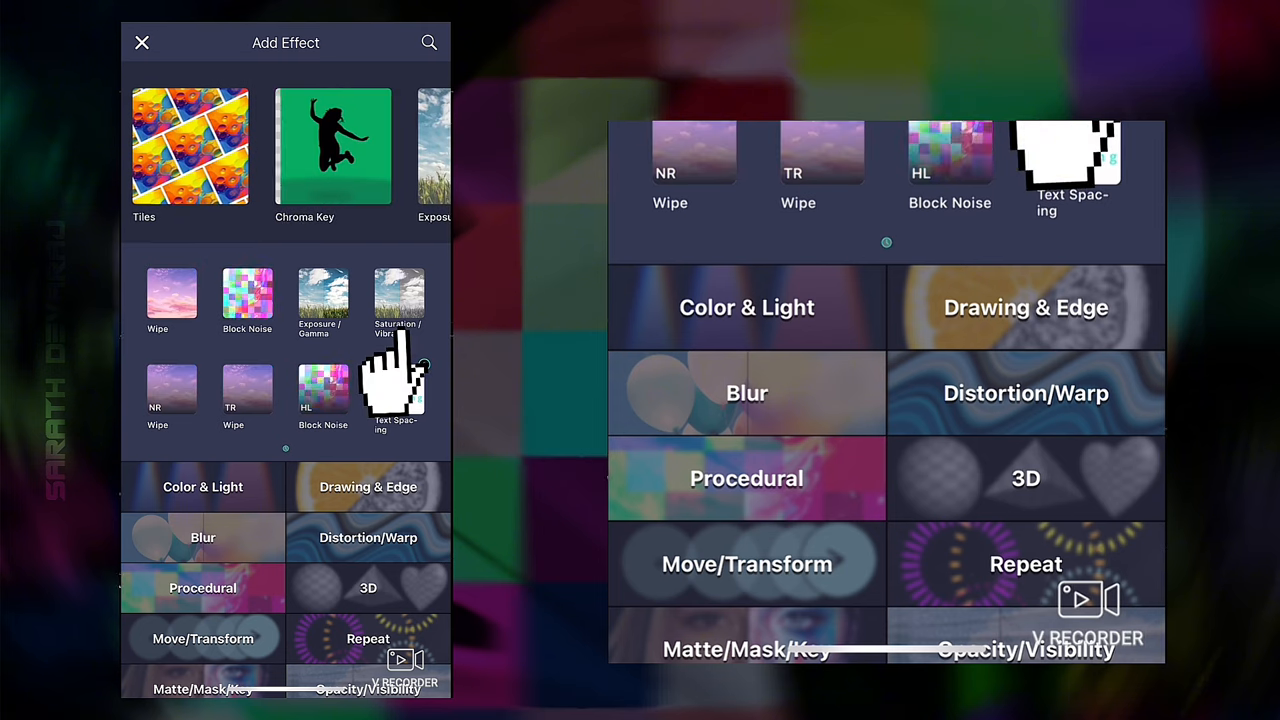
Add Exposure/Gamma with exposure 1.3 to the bike cutout
left_click(398, 293)
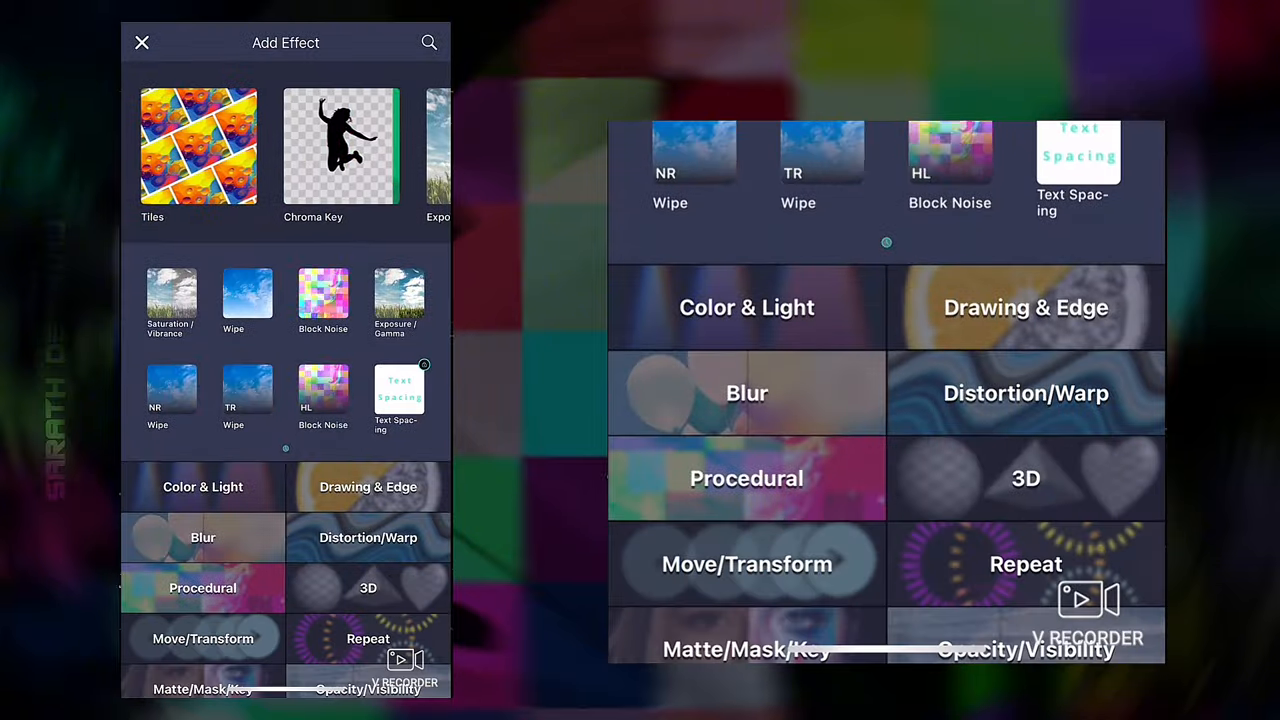
left_click(142, 42)
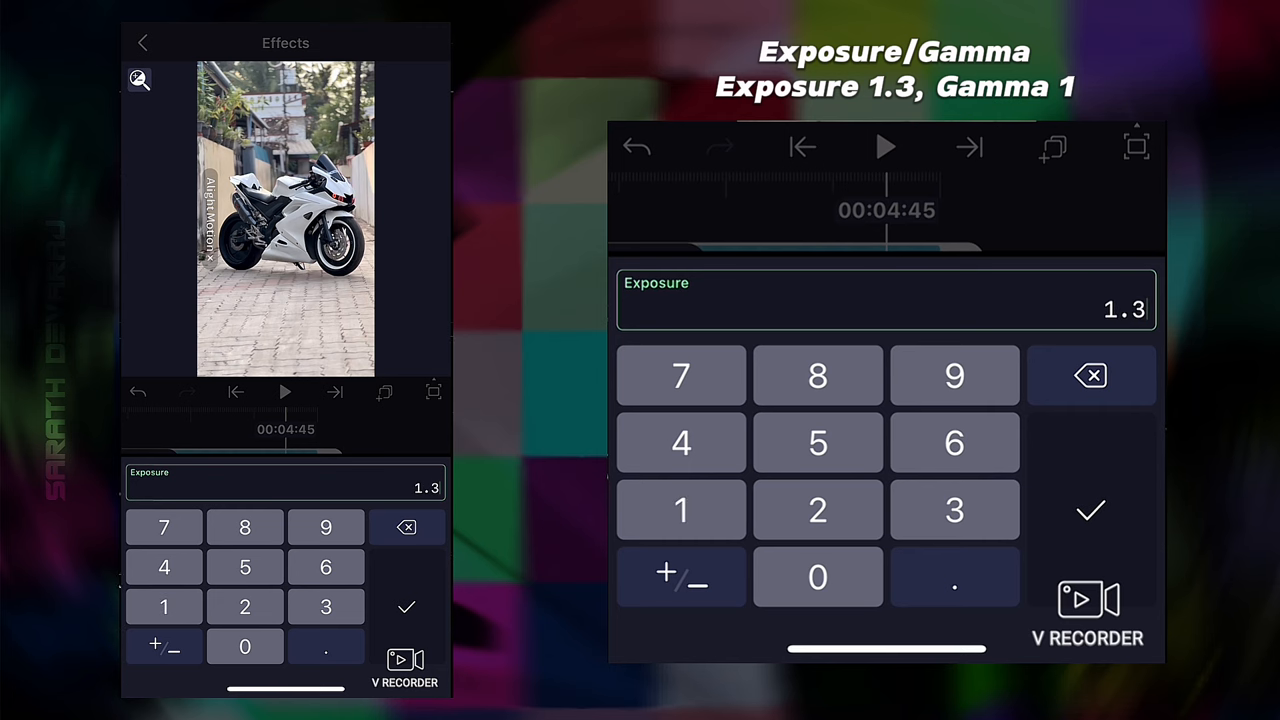
left_click(1090, 510)
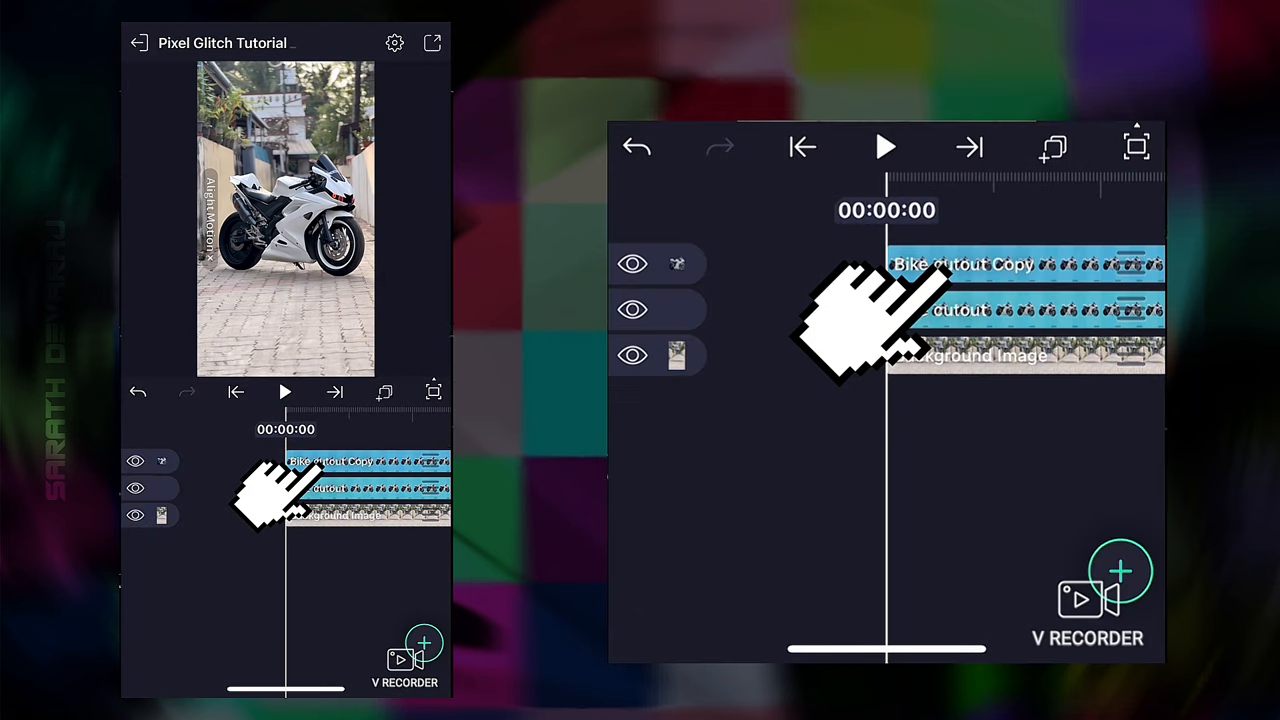